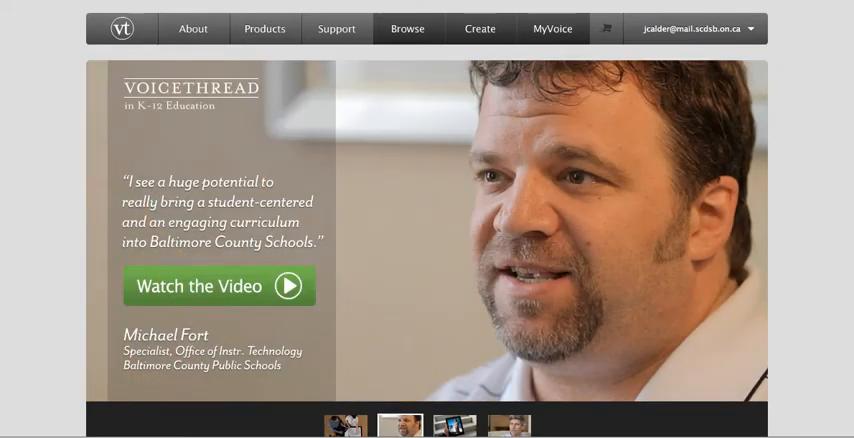
{"action": "mouse_move", "coordinate": [547, 280]}
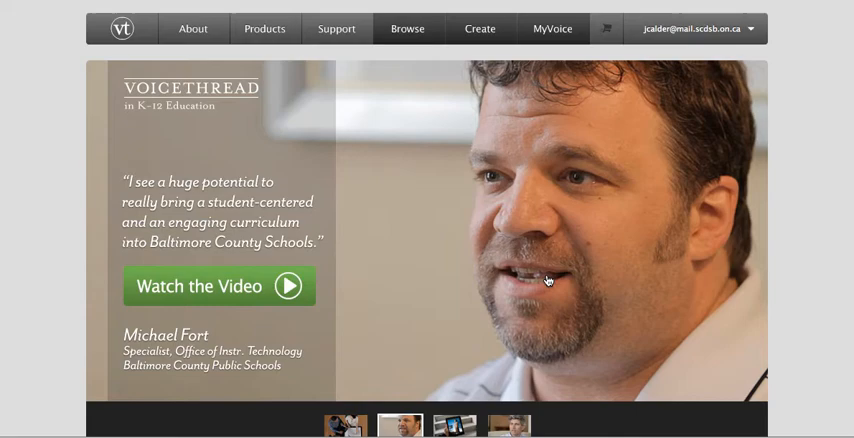
{"action": "mouse_move", "coordinate": [640, 178]}
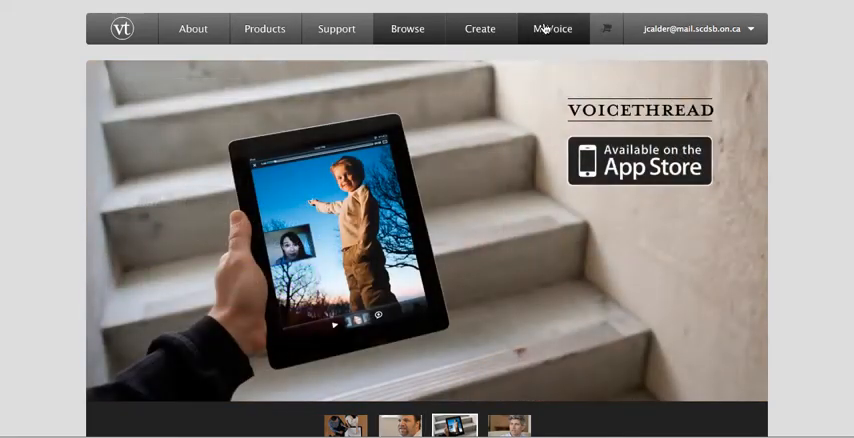
From the MyVoice library, open the OTF Connects Voicethread tile's gear menu and edit it
{"action": "left_click", "coordinate": [553, 28]}
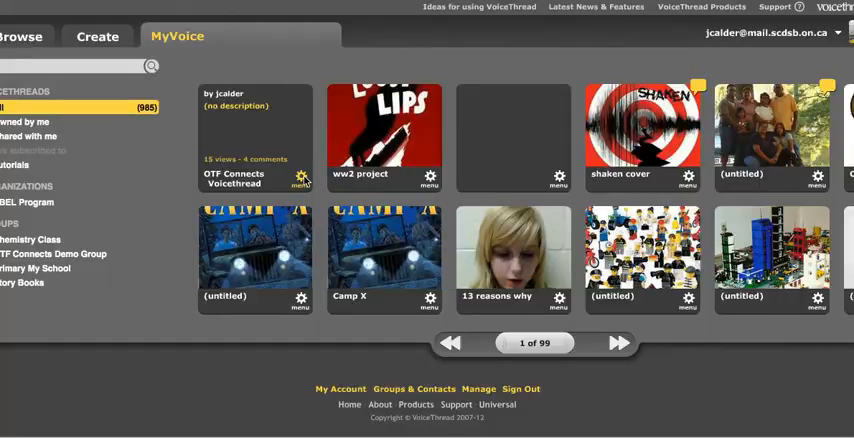
{"action": "left_click", "coordinate": [301, 180]}
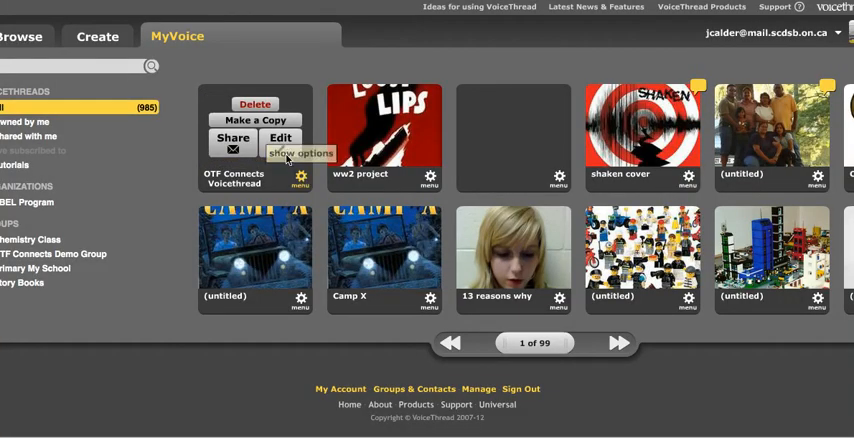
{"action": "left_click", "coordinate": [280, 137]}
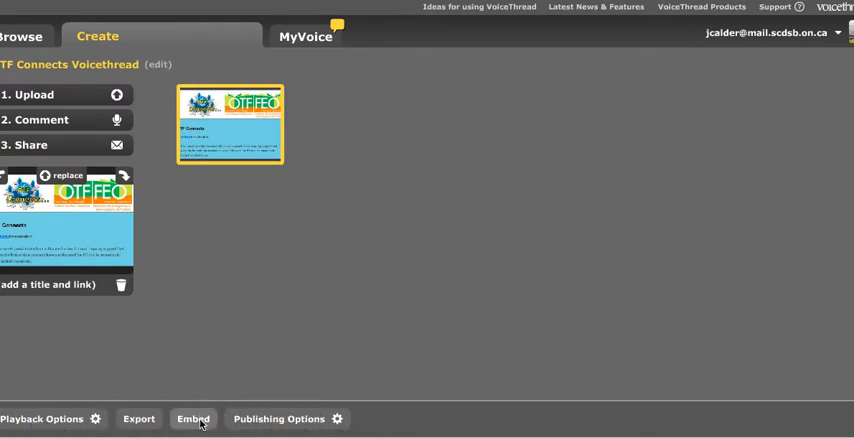
Copy the OTF Connects Voicethread embed code and close the Embed window
{"action": "left_click", "coordinate": [193, 419]}
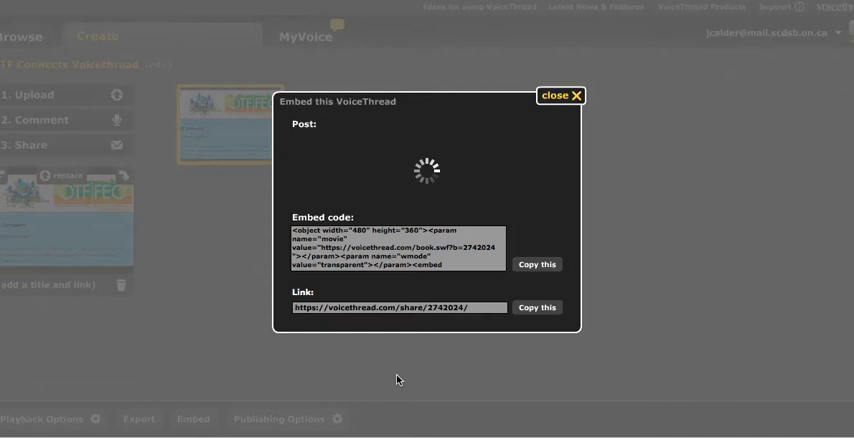
{"action": "left_click", "coordinate": [537, 264]}
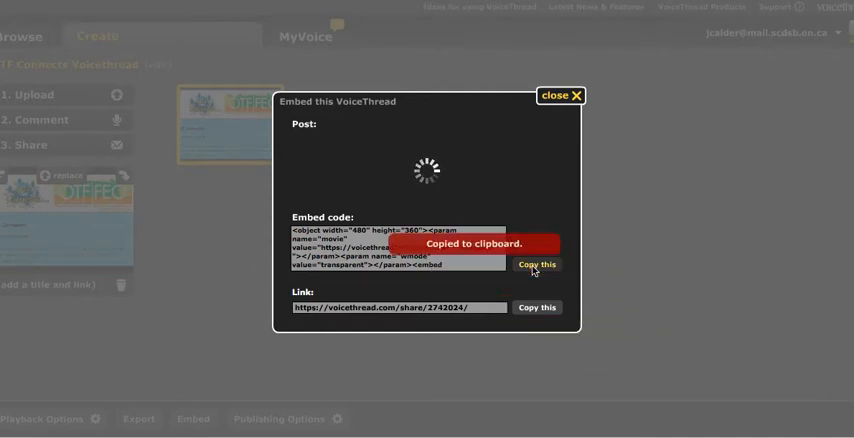
{"action": "left_click", "coordinate": [537, 264]}
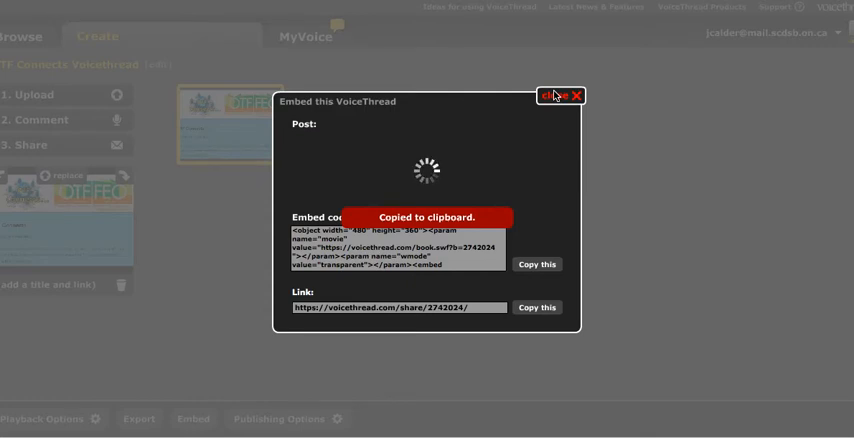
{"action": "left_click", "coordinate": [576, 96]}
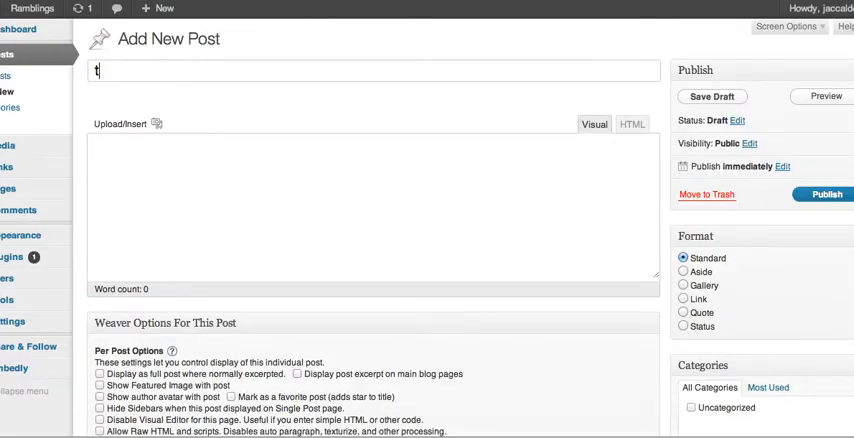
Title the new post 'test post' and paste the embed code into its HTML body
{"action": "type", "text": "est post"}
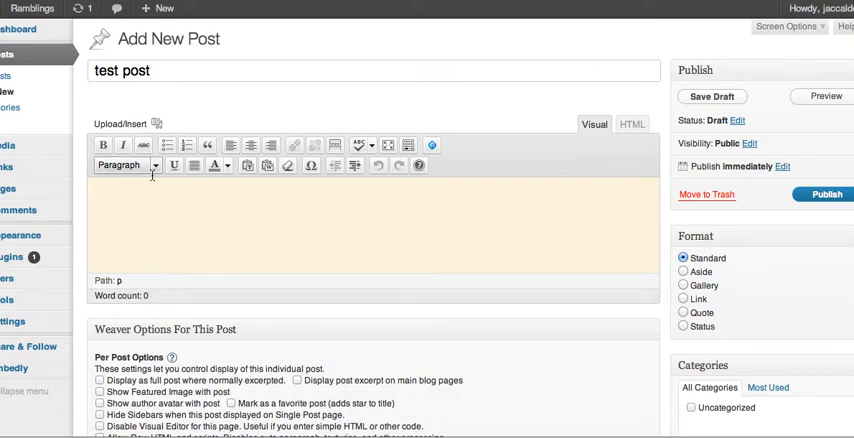
{"action": "left_click", "coordinate": [632, 124]}
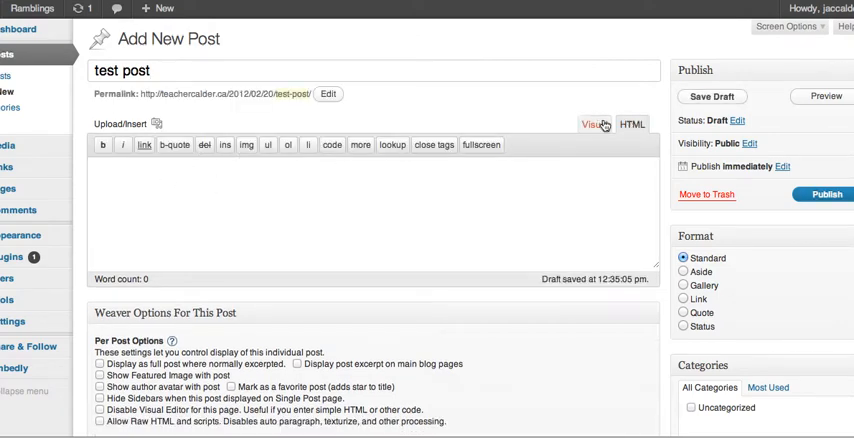
{"action": "left_click", "coordinate": [631, 124]}
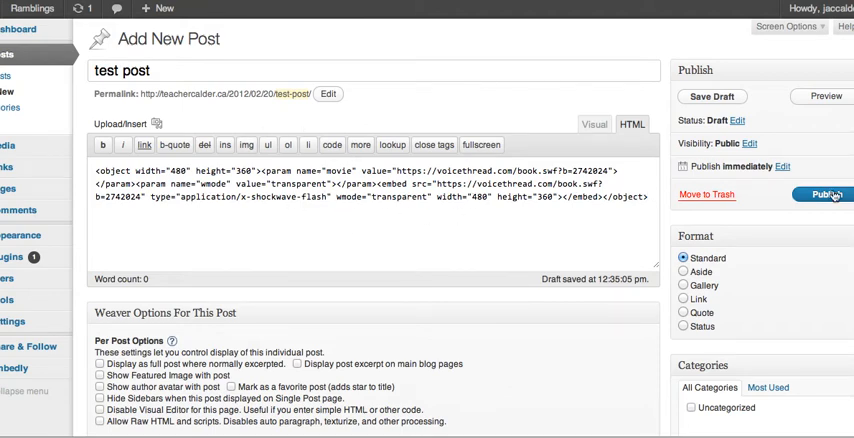
Publish 'test post' and view the live post on the blog
{"action": "left_click", "coordinate": [823, 194]}
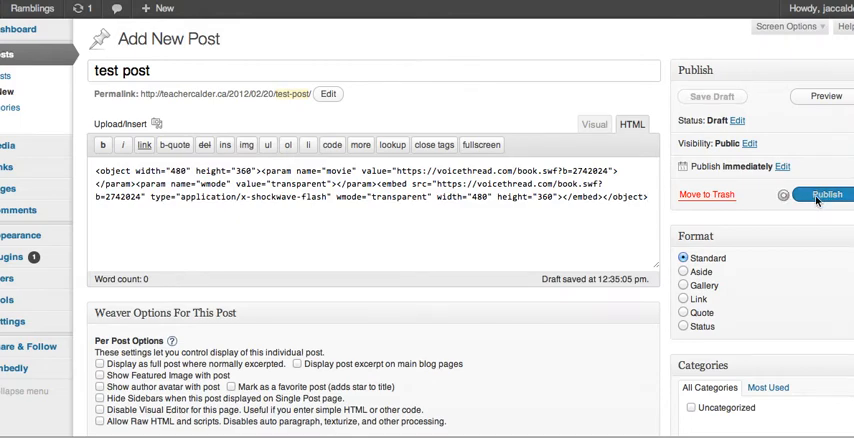
{"action": "left_click", "coordinate": [823, 194]}
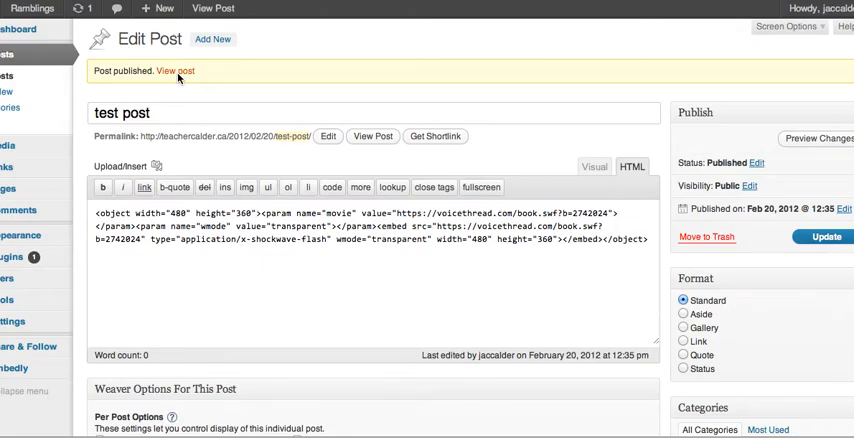
{"action": "left_click", "coordinate": [176, 71]}
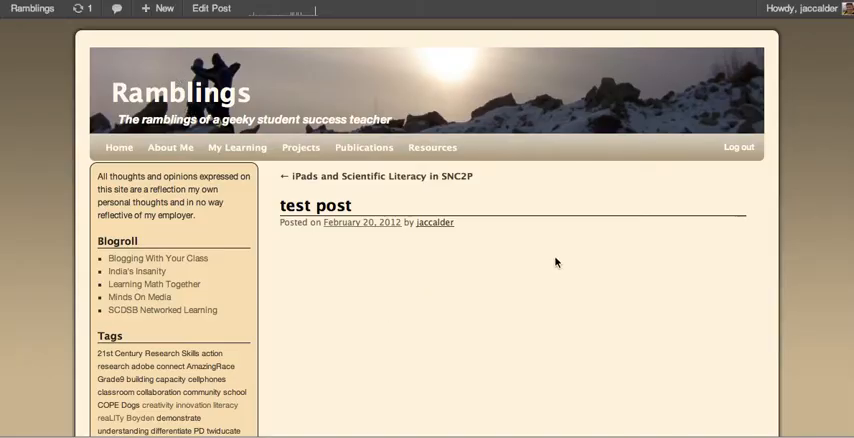
{"action": "scroll", "scroll_direction": "down", "scroll_amount": 3}
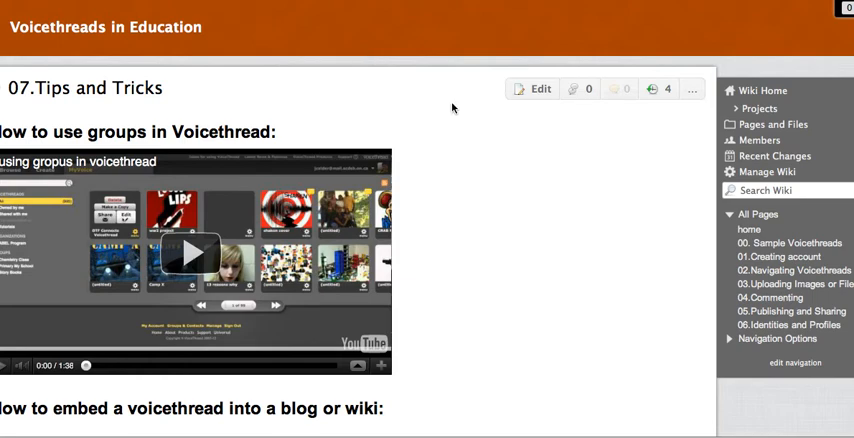
Put the 07.Tips and Tricks wiki page into edit mode
{"action": "left_click", "coordinate": [539, 88]}
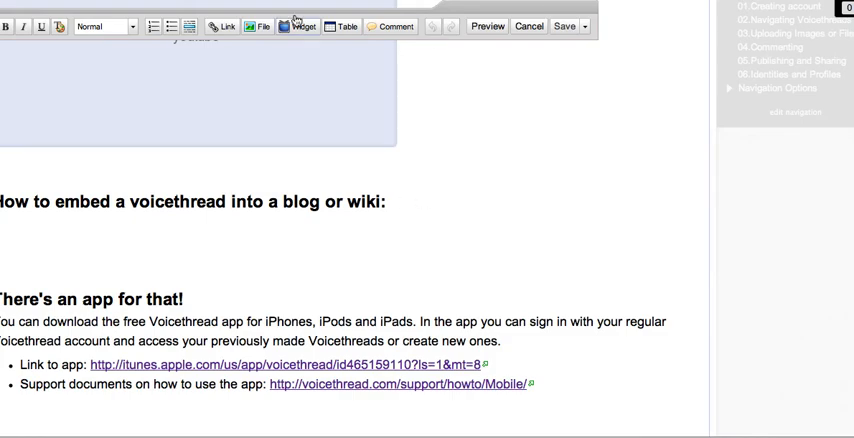
Insert the VoiceThread embed code as an Other HTML widget and save the page
{"action": "left_click", "coordinate": [303, 26]}
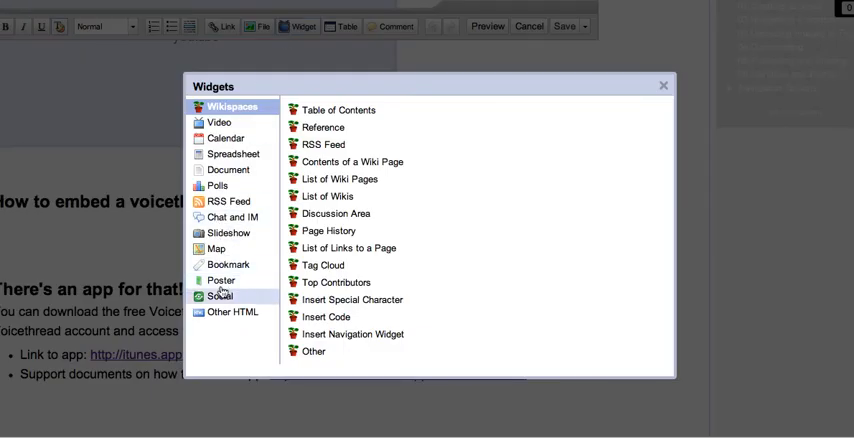
{"action": "left_click", "coordinate": [232, 311]}
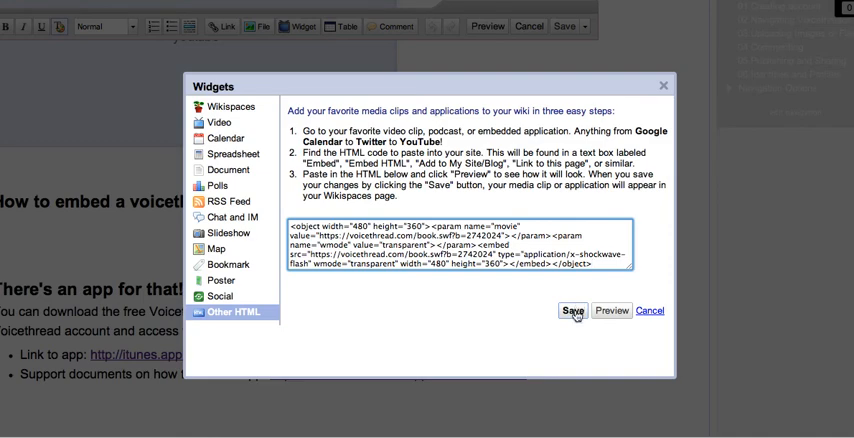
{"action": "left_click", "coordinate": [572, 311]}
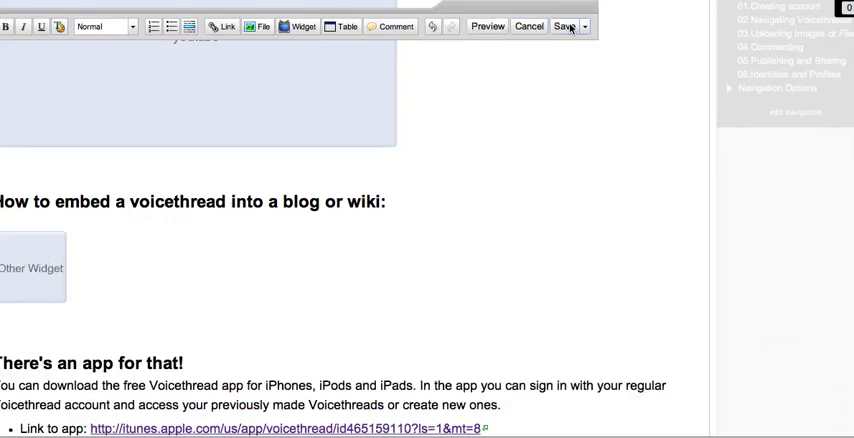
{"action": "left_click", "coordinate": [564, 26]}
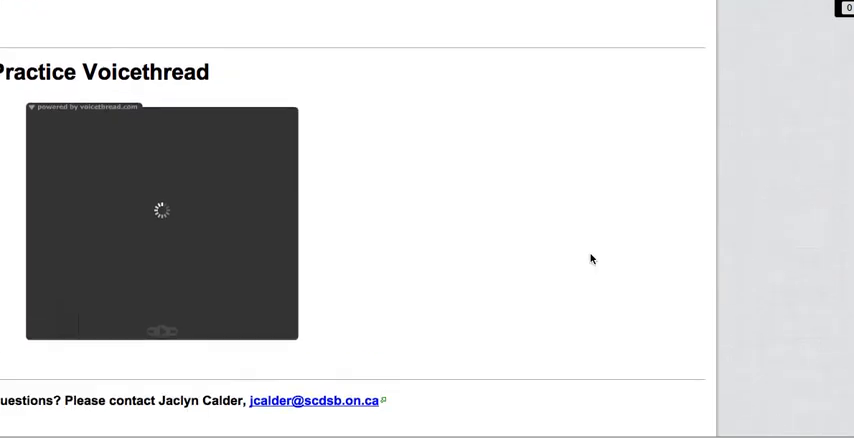